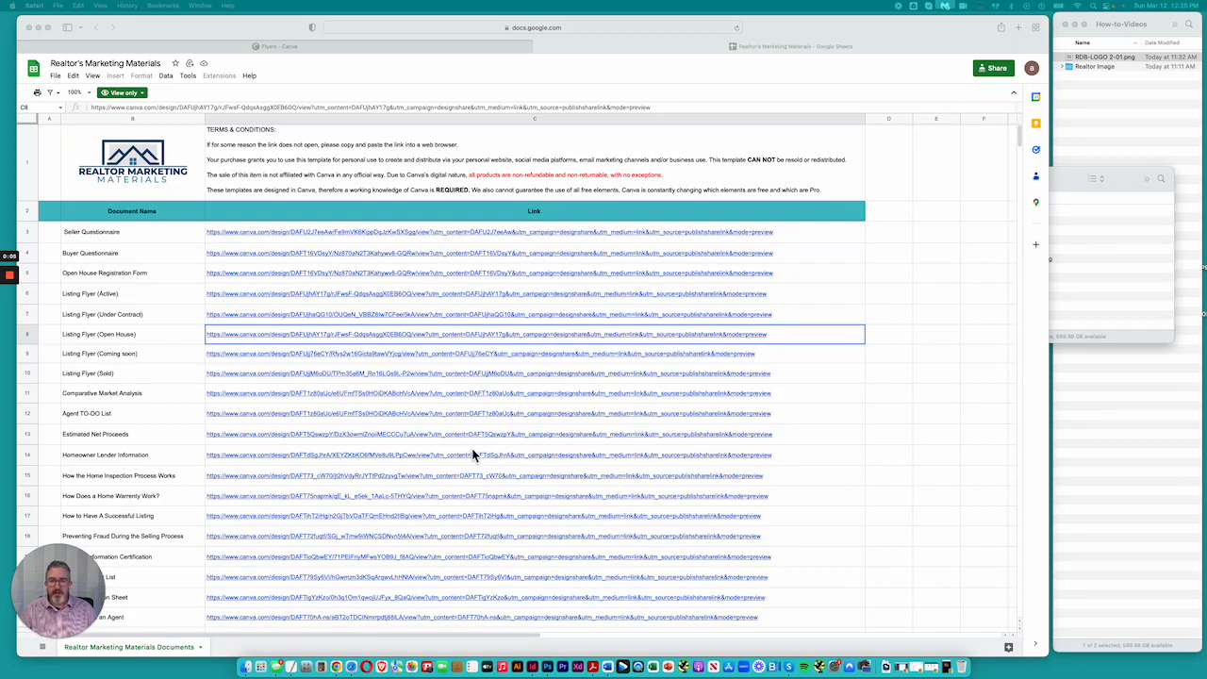
mouse_move(246, 348)
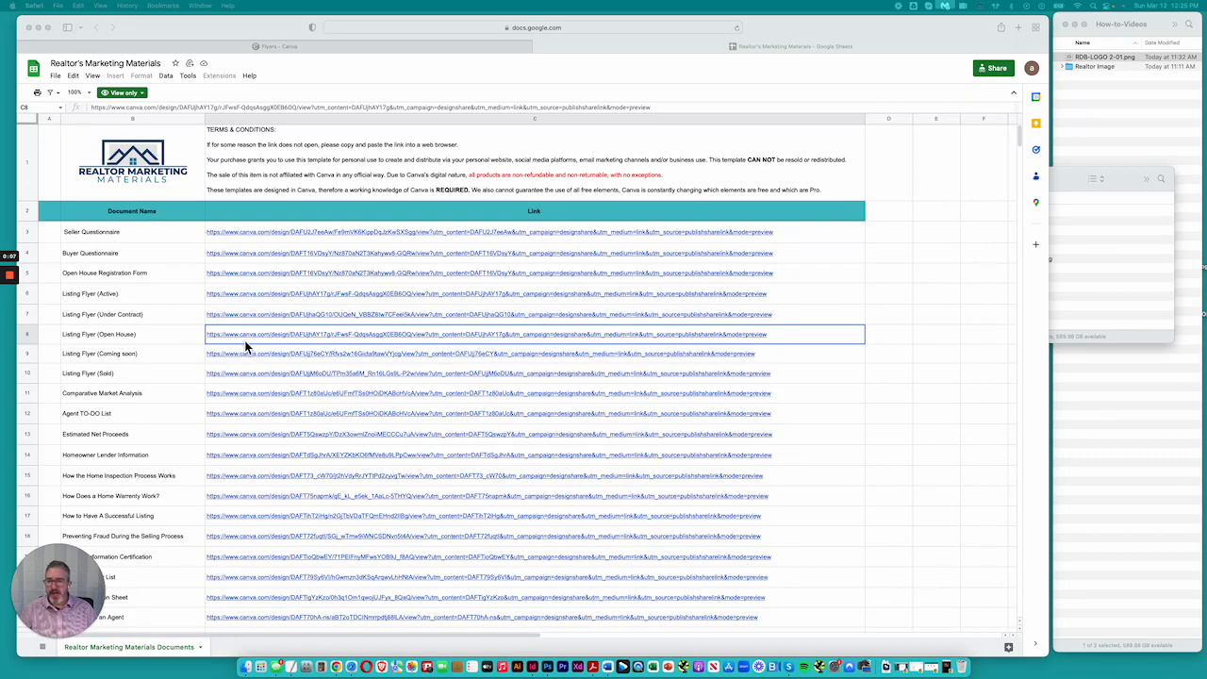
mouse_move(196, 341)
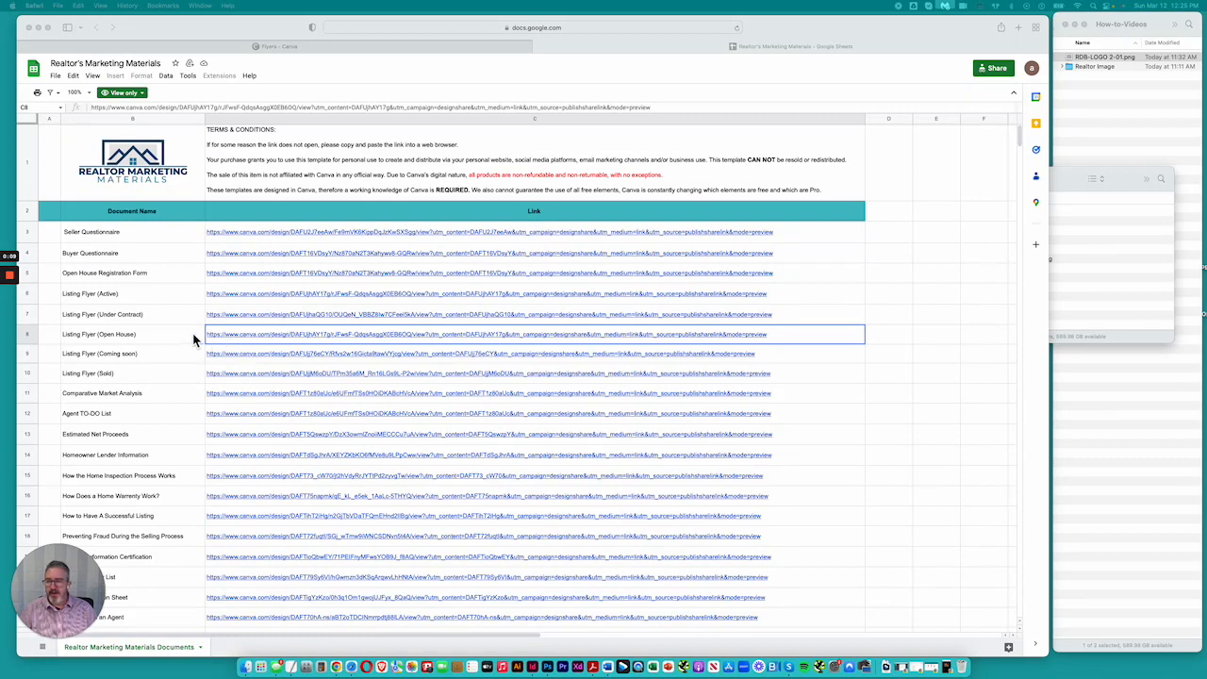
mouse_move(251, 340)
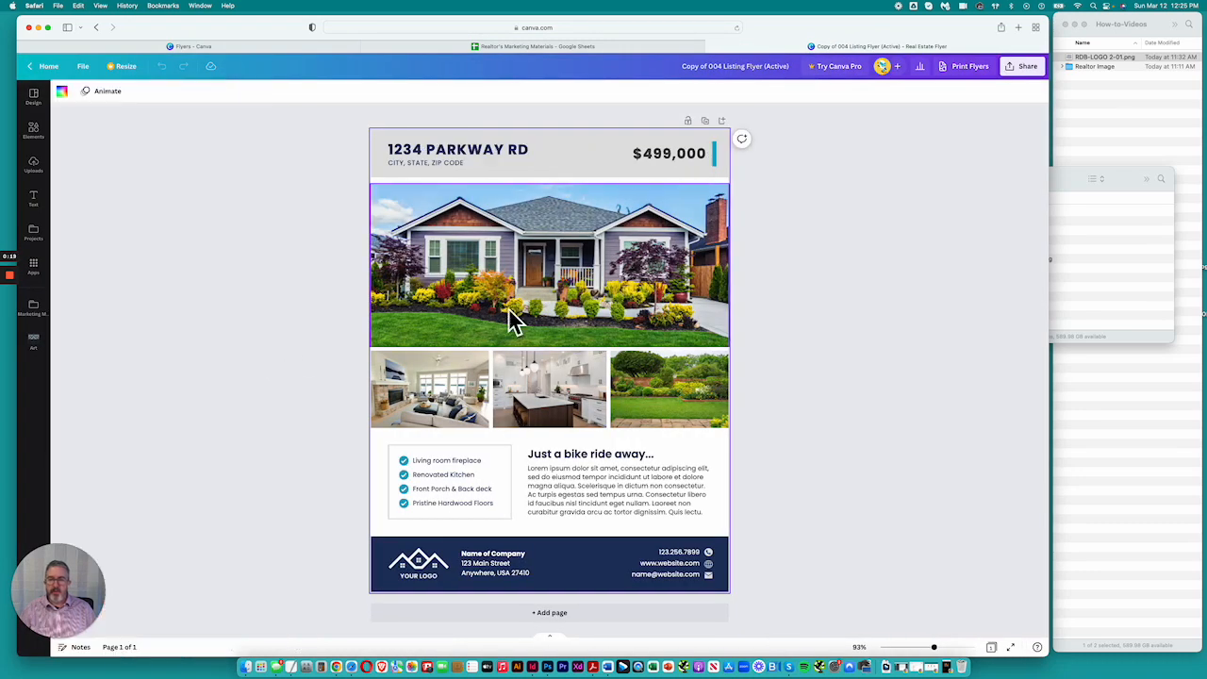
Step: Open the Art folder under Projects and show its folder options menu
left_click(34, 233)
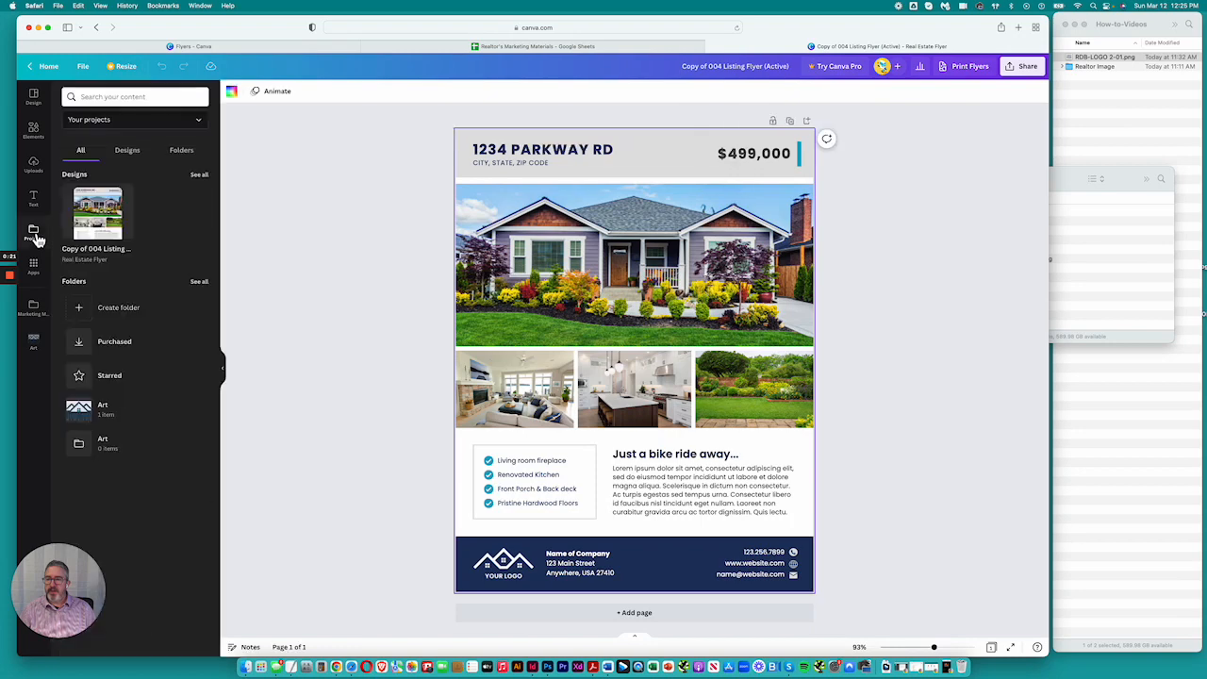
mouse_move(127, 425)
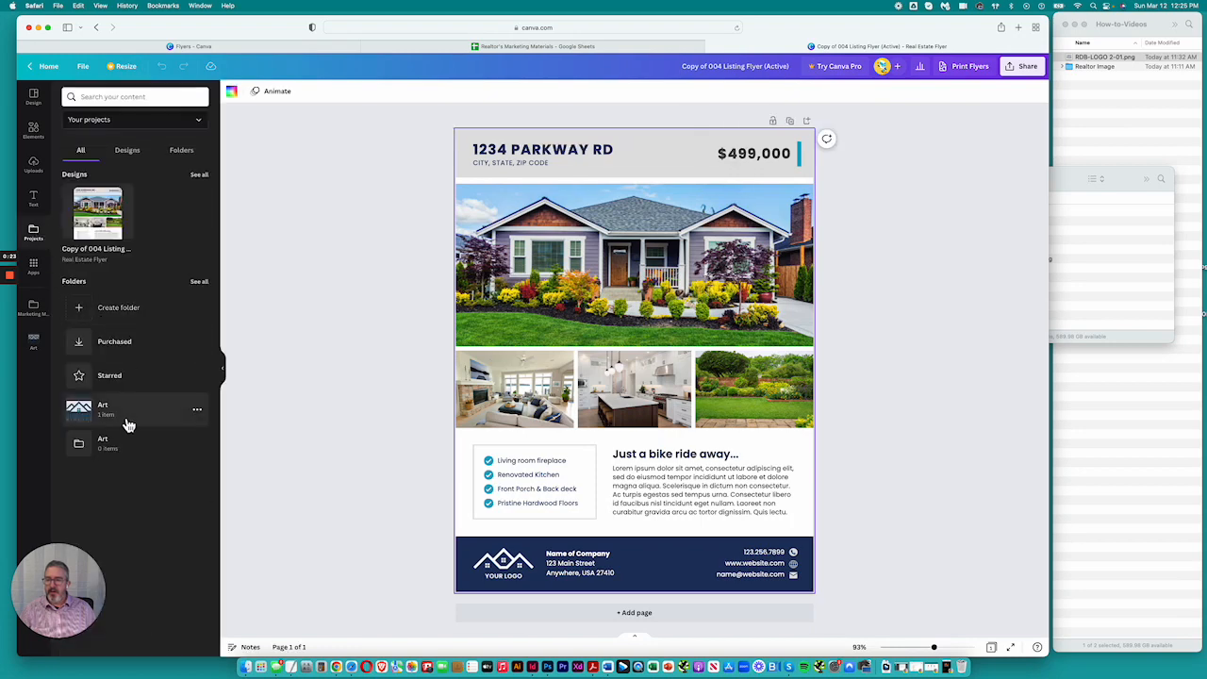
left_click(103, 408)
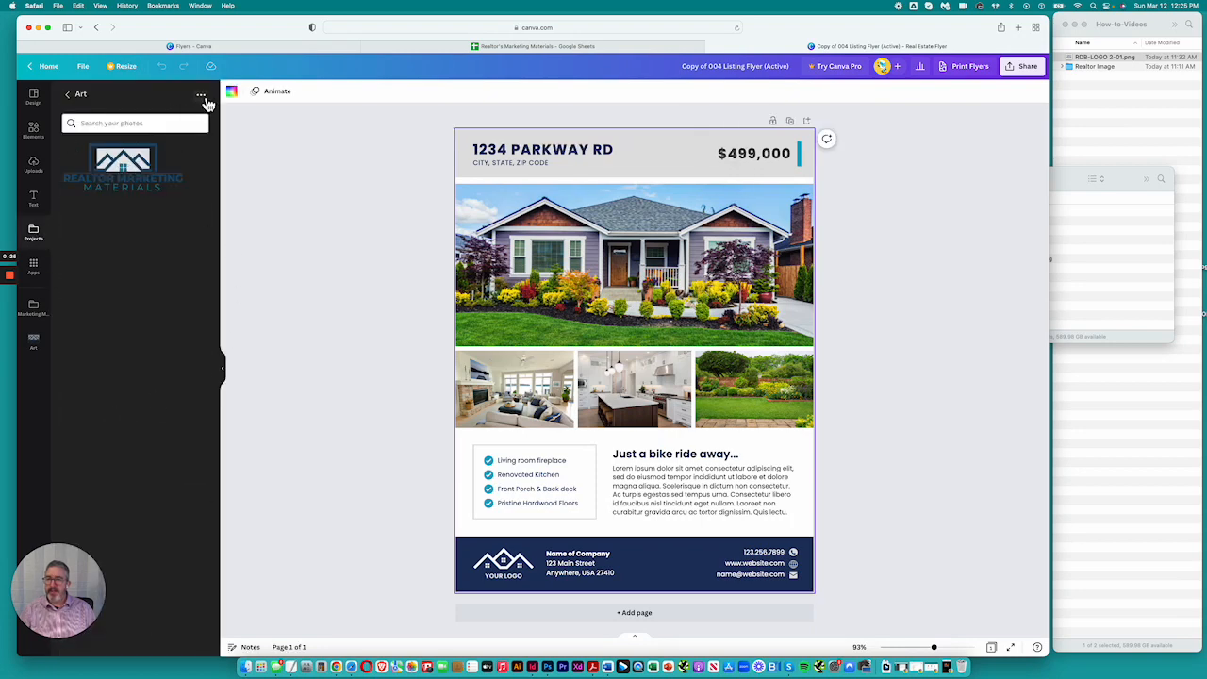
left_click(201, 95)
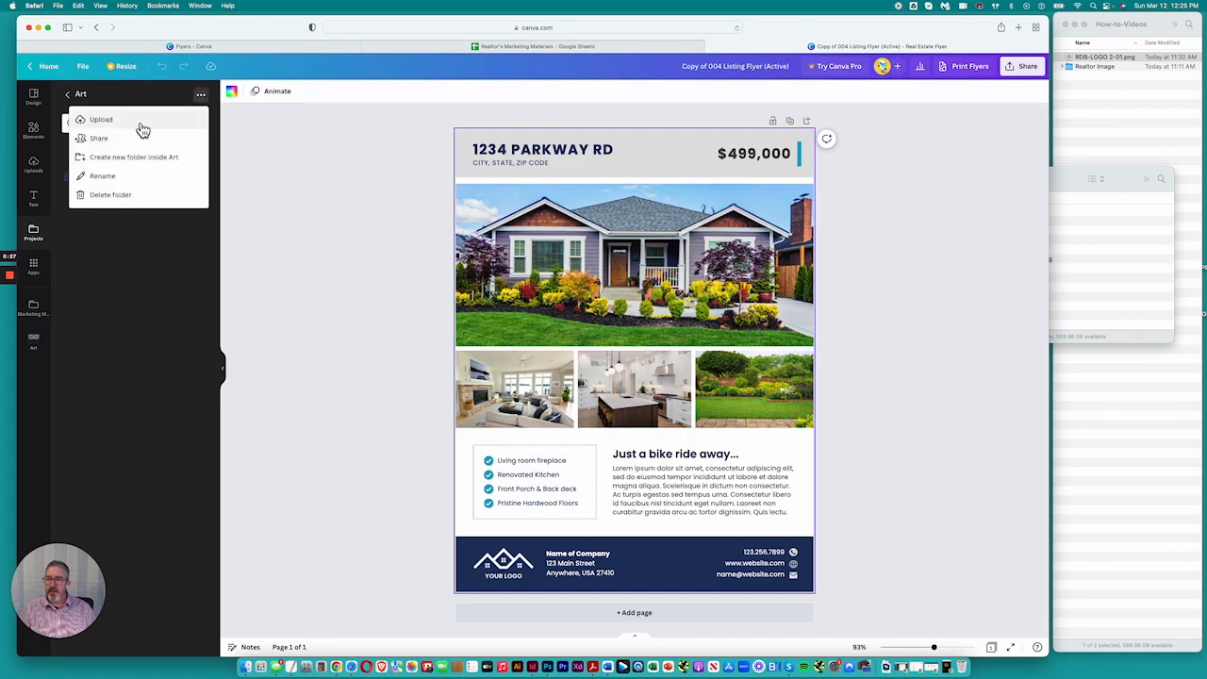
Step: Upload House.jpg from the desktop into the Art folder
left_click(101, 118)
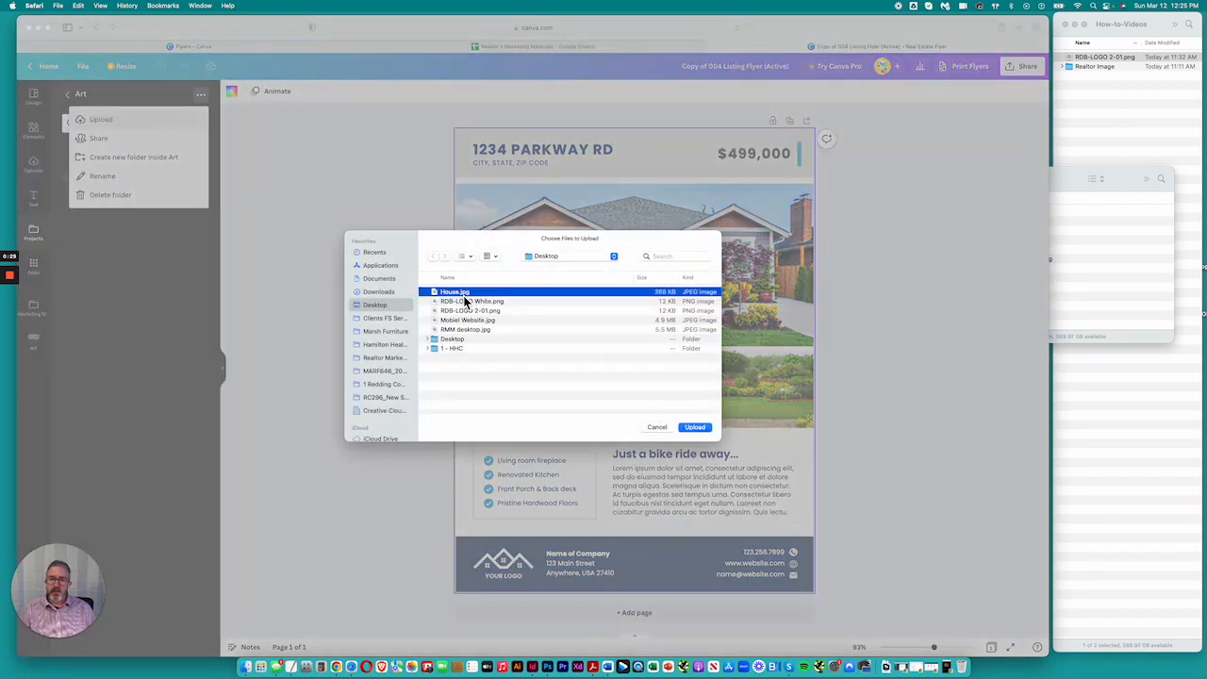
left_click(694, 426)
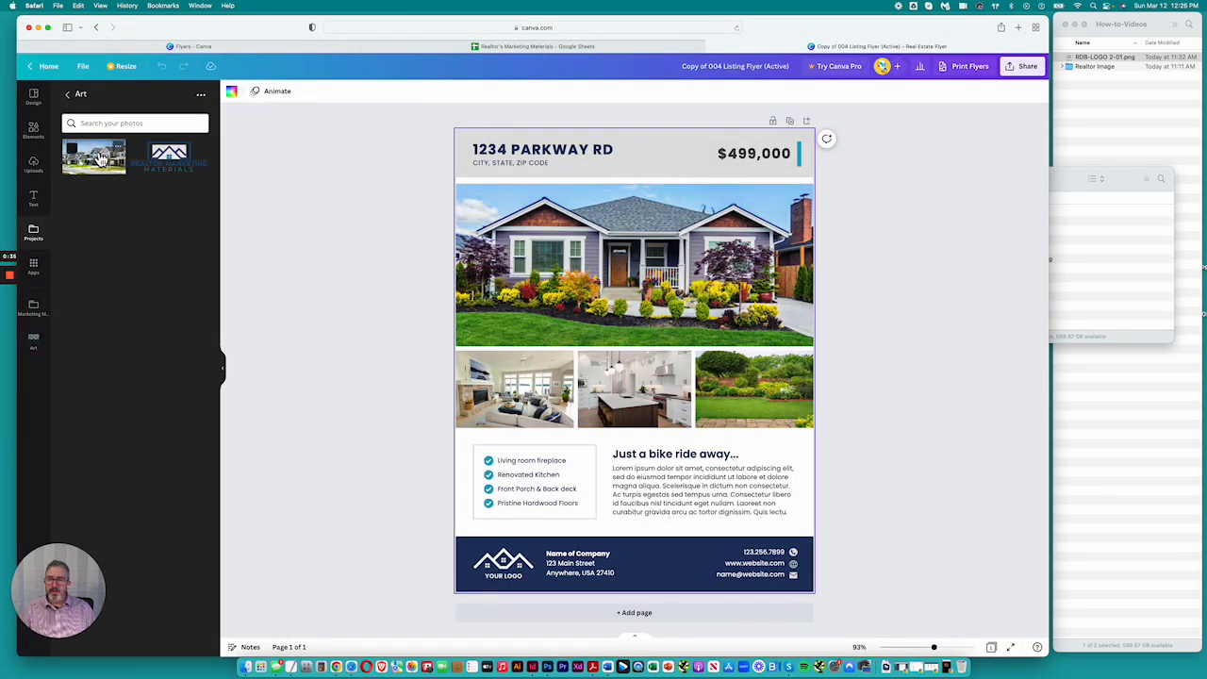
Step: Place the house photo in the main frame and drag it onto the gallery frames
left_click(93, 156)
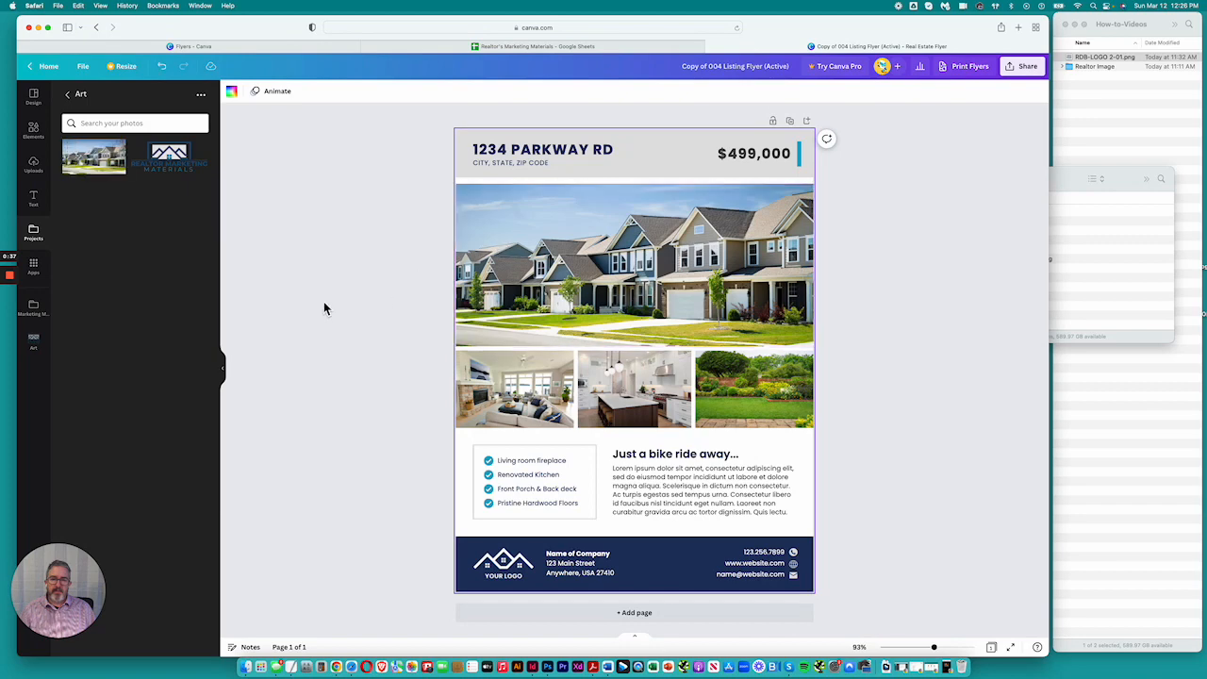
left_click_drag(94, 156, 271, 251)
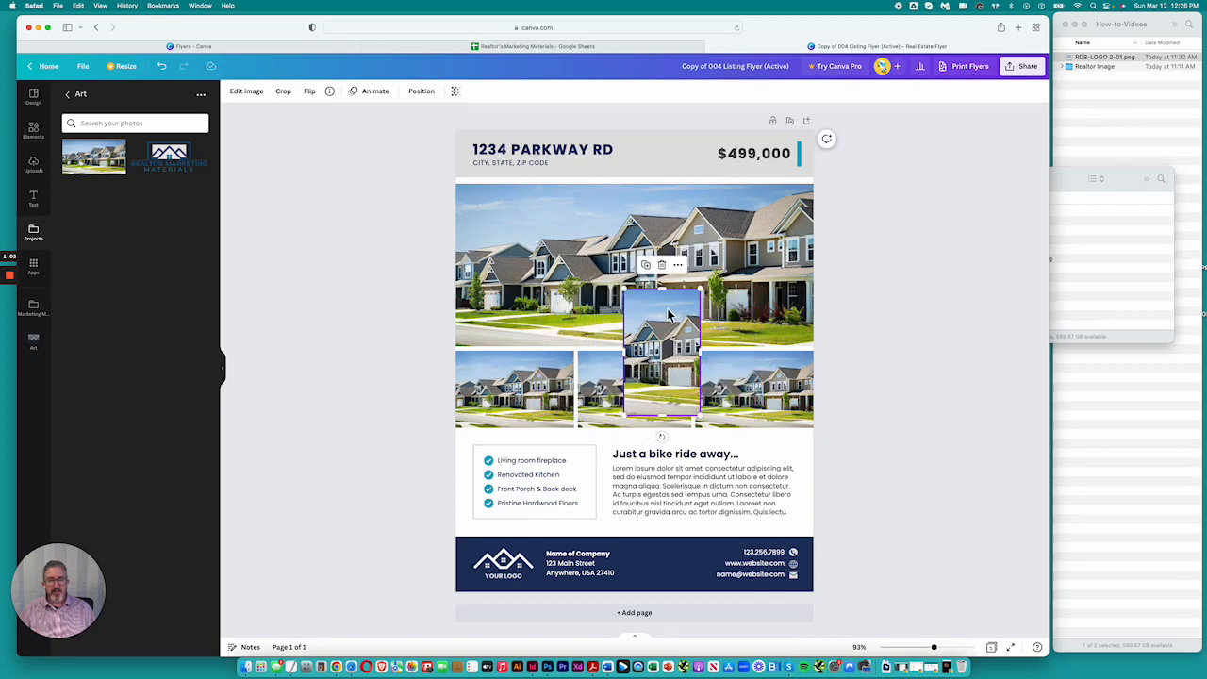
left_click_drag(661, 330, 662, 387)
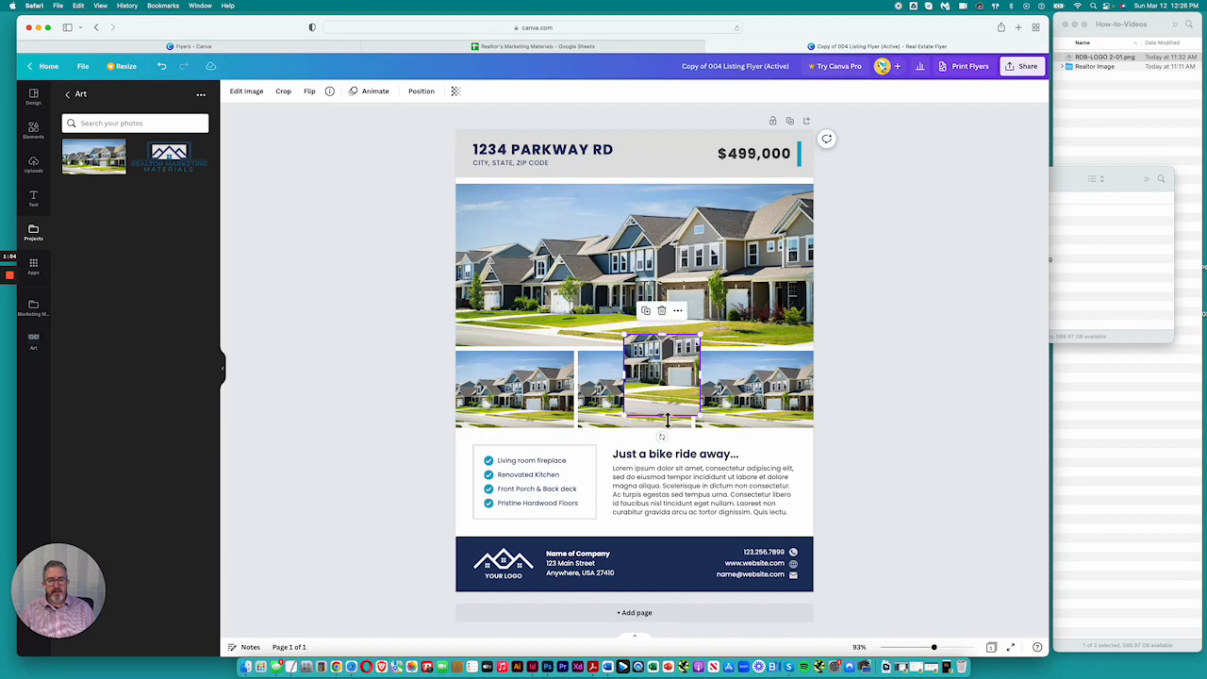